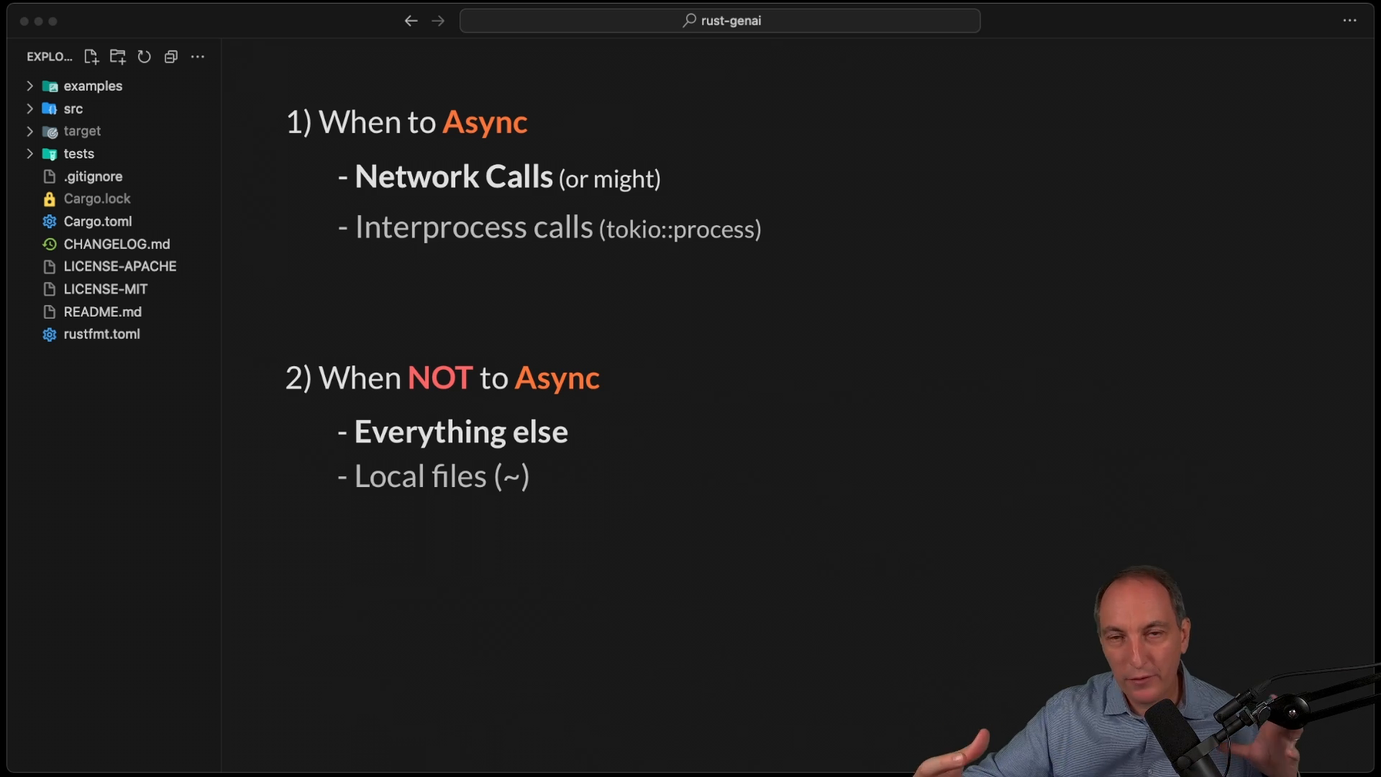
- Open CHANGELOG.md from the Explorer to view the 0.1.7 and 0.1.6 release notes
left_click(92, 86)
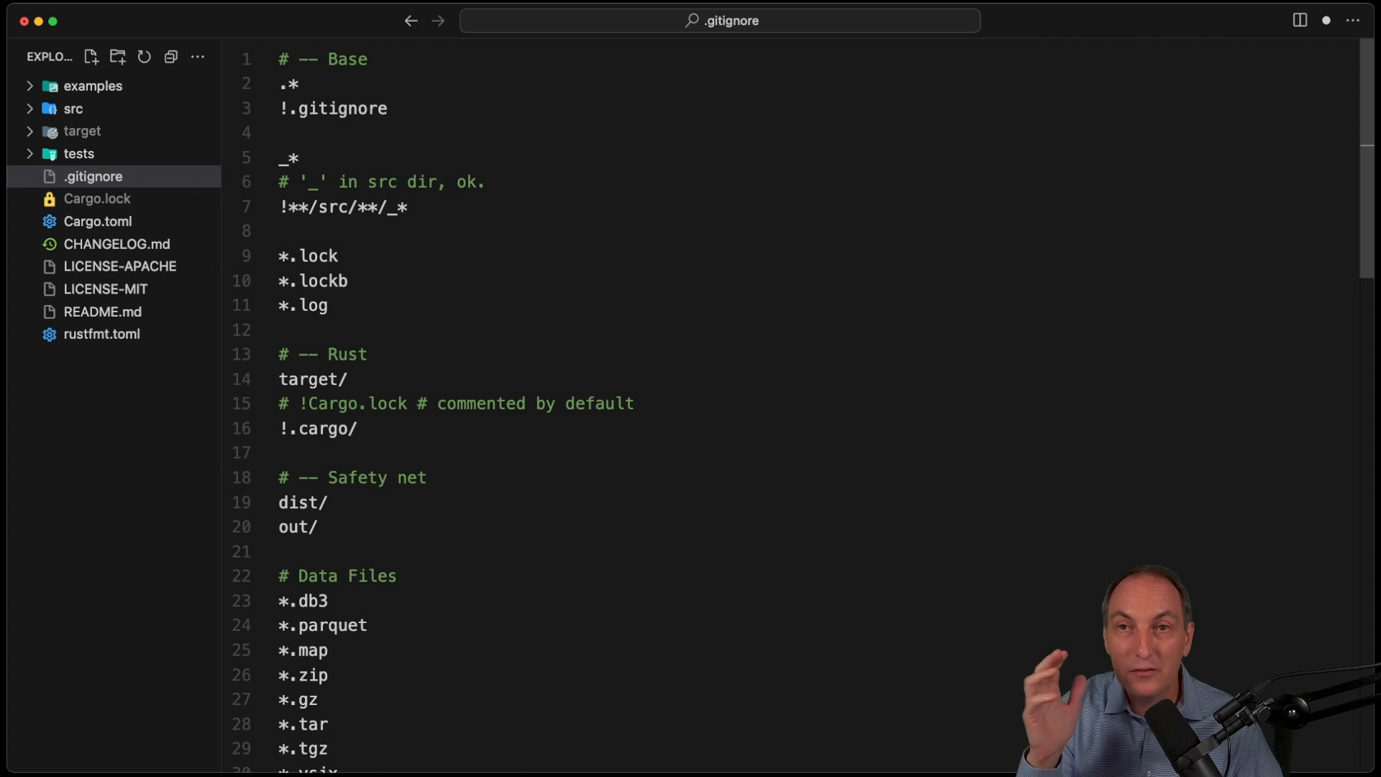
left_click(116, 243)
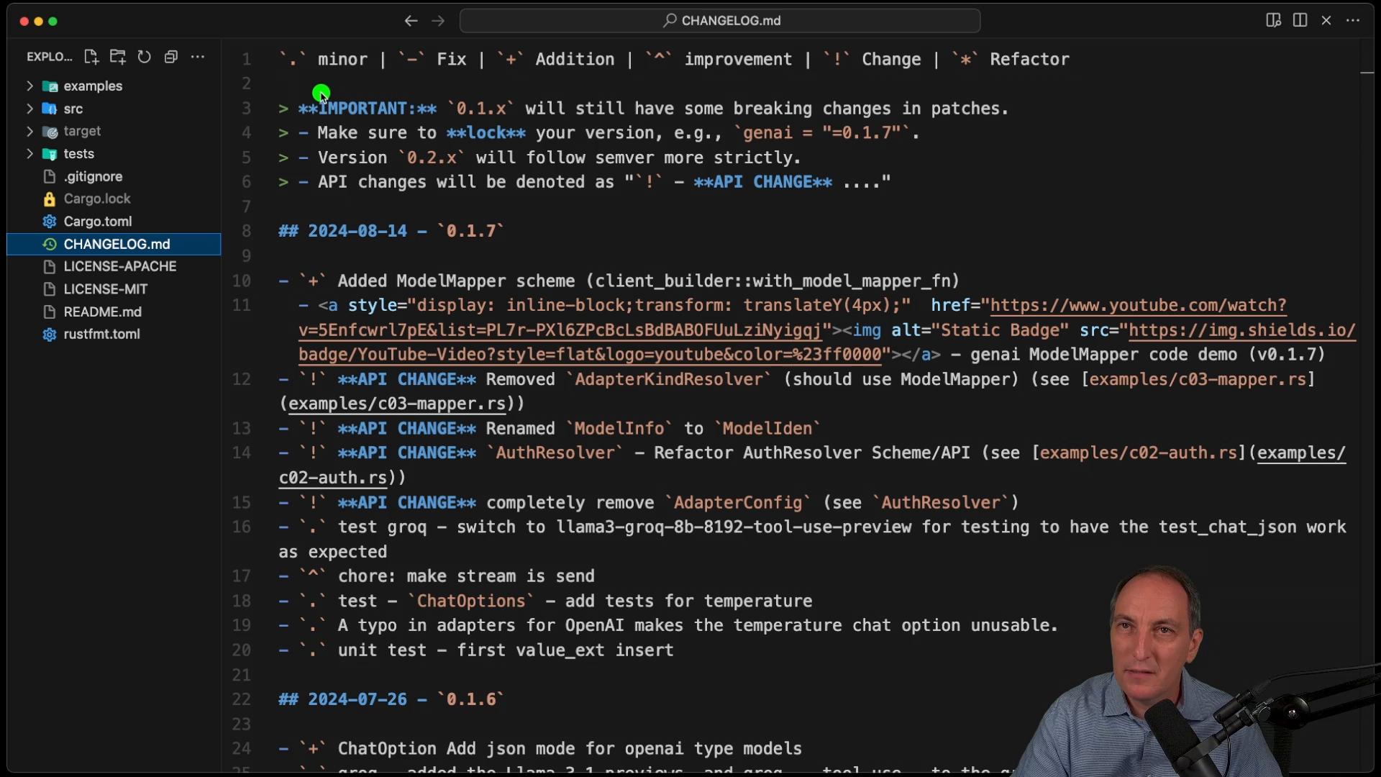
left_click(101, 334)
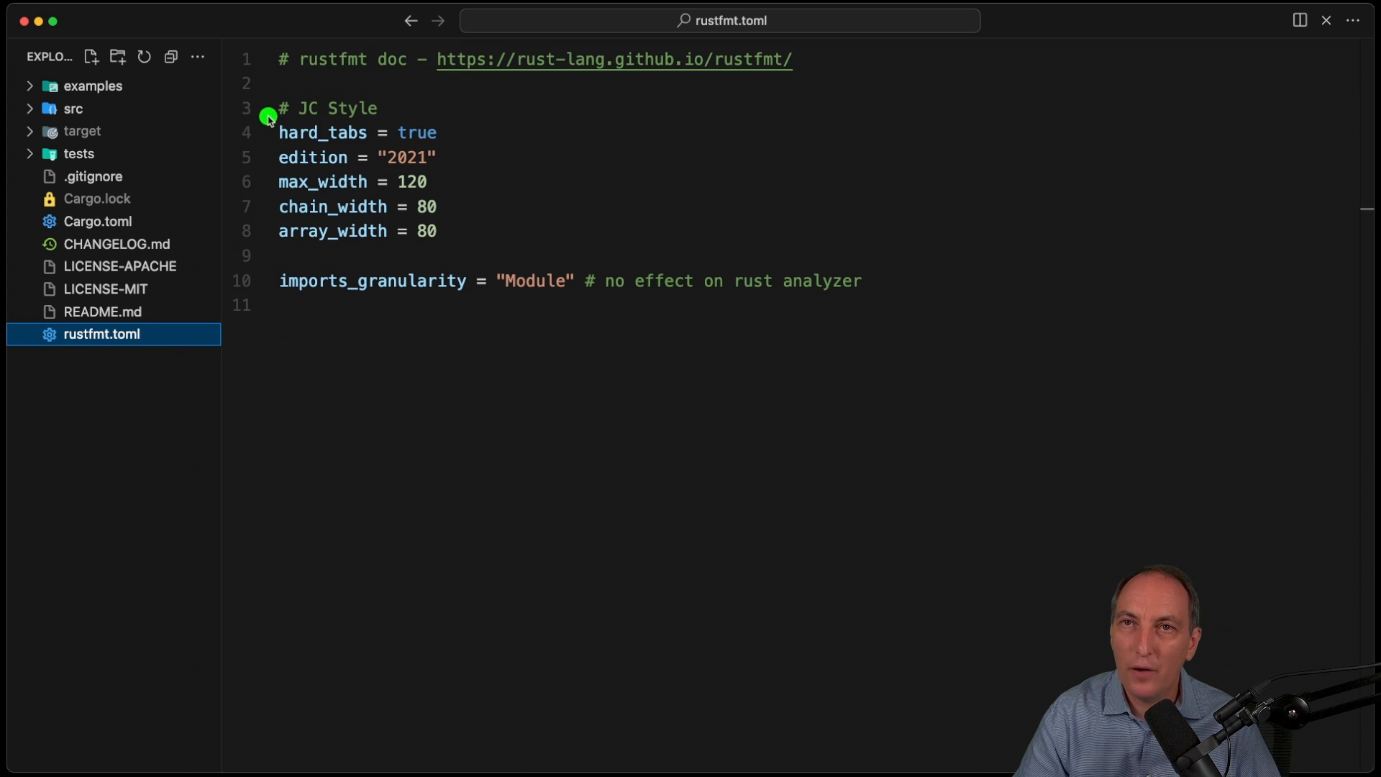
- Open Cargo.toml to review its forbid-unsafe lint and dependency list
left_click(98, 221)
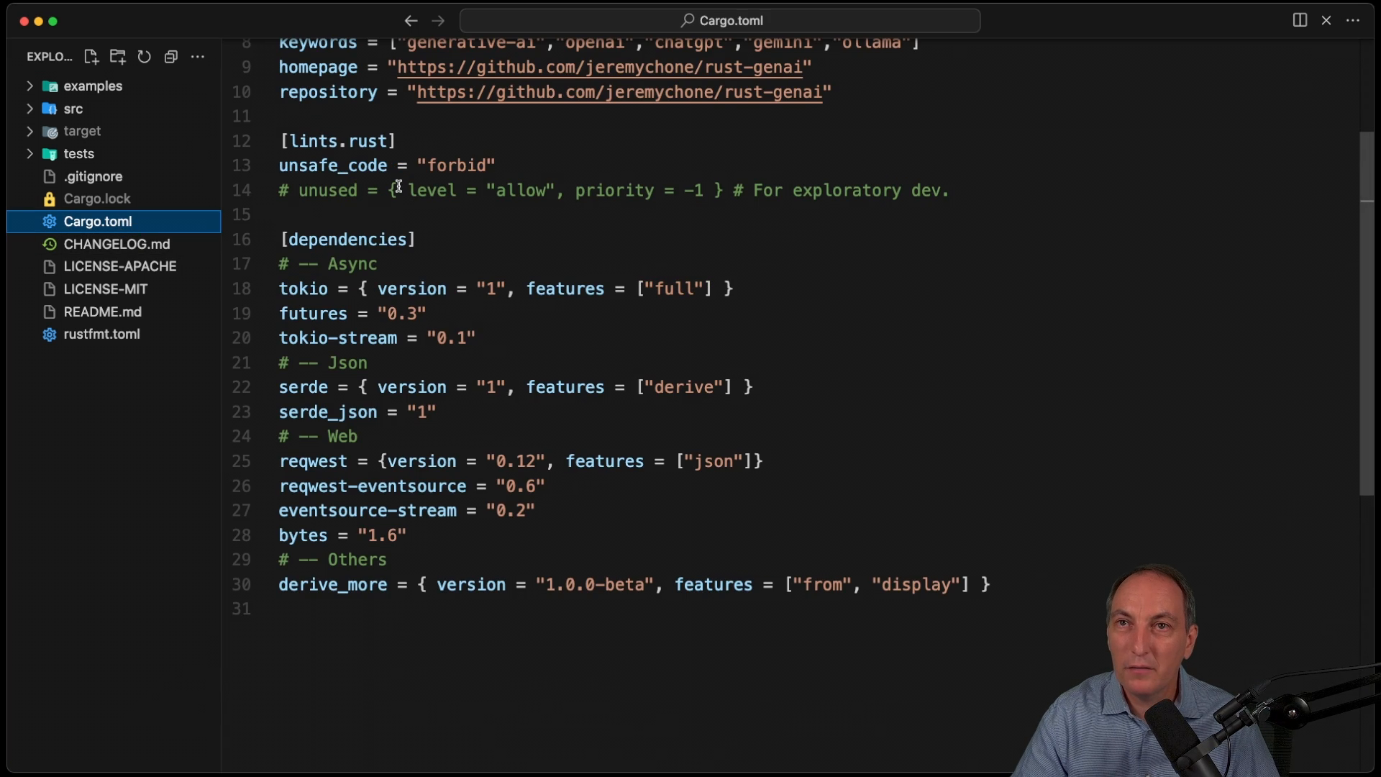
- Open README.md to show the genai 0.1.7 version-lock note and library goals
left_click(103, 311)
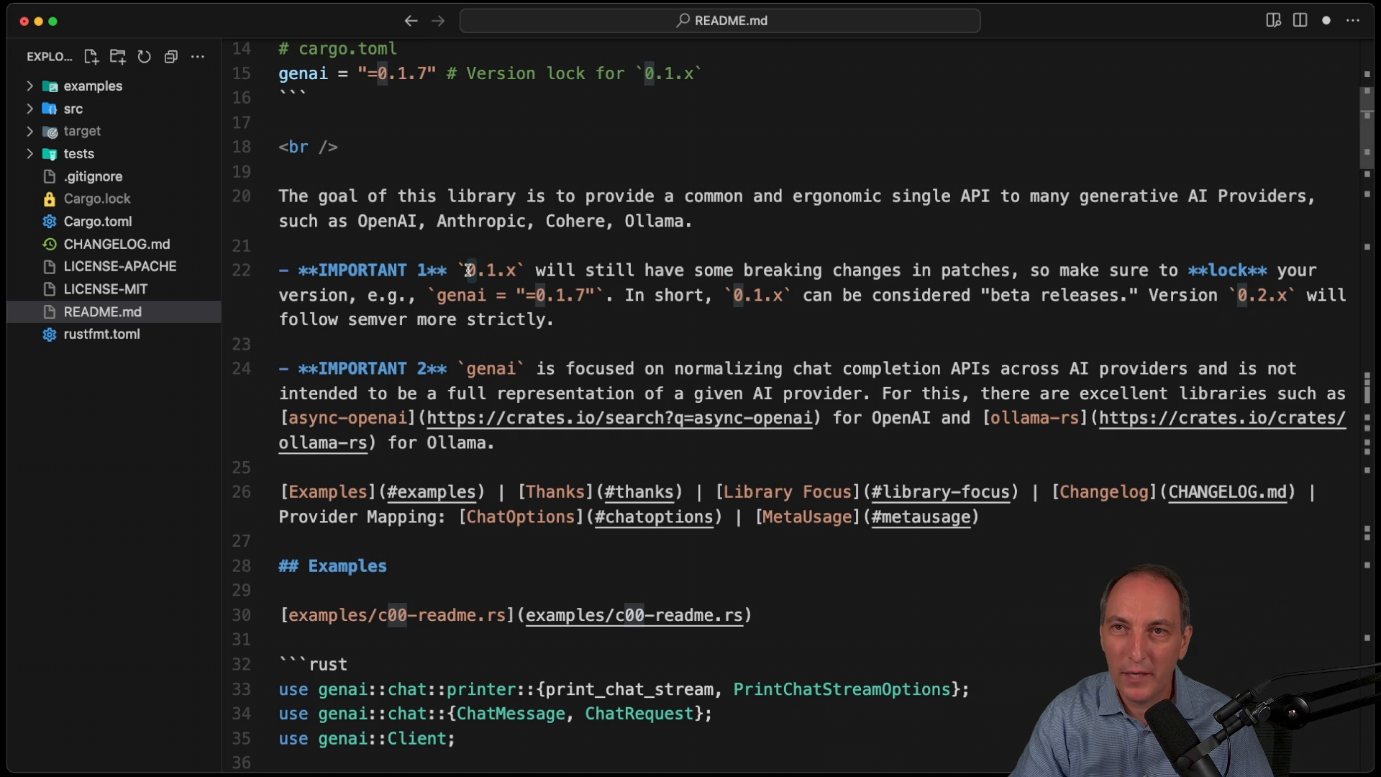